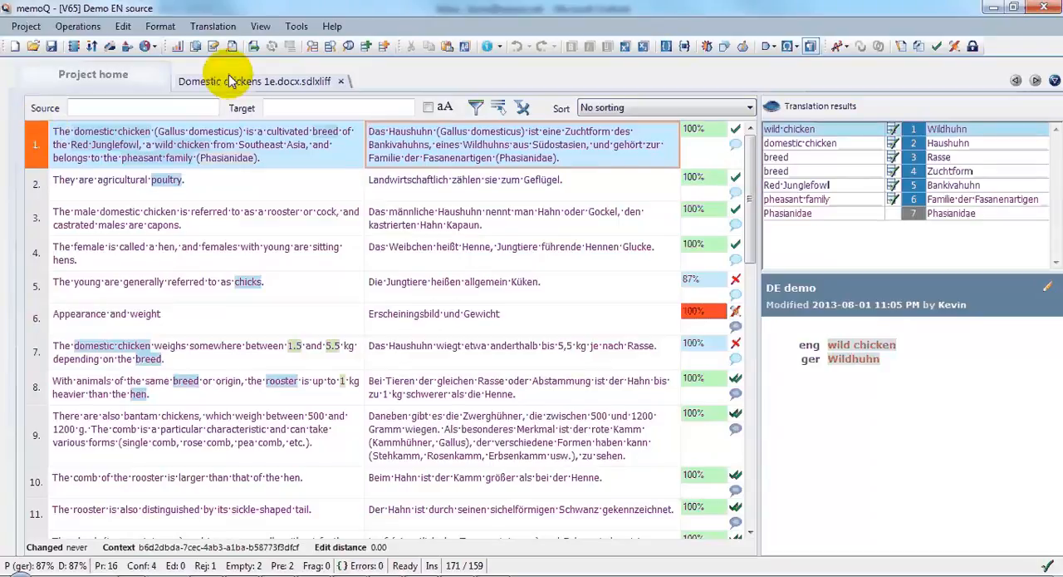
- Open the Resource Console from the Tools menu to list the translation memories
click(297, 26)
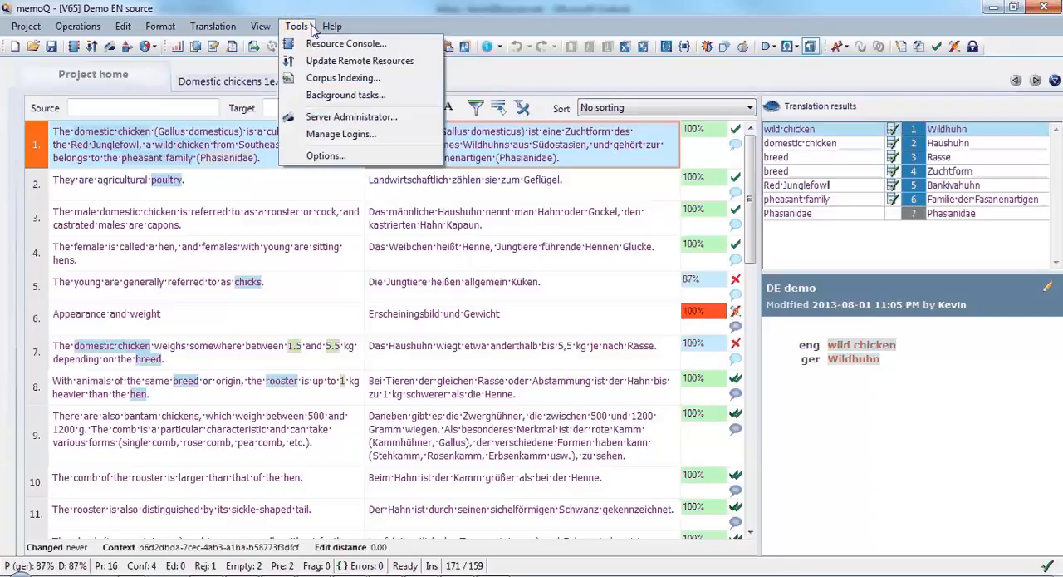
mouse_move(346, 43)
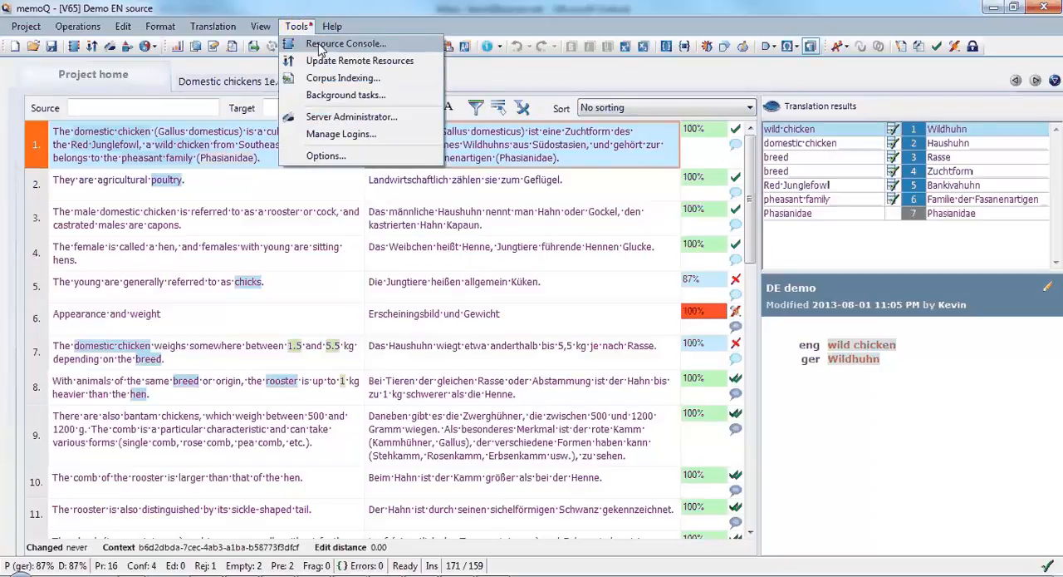
click(346, 43)
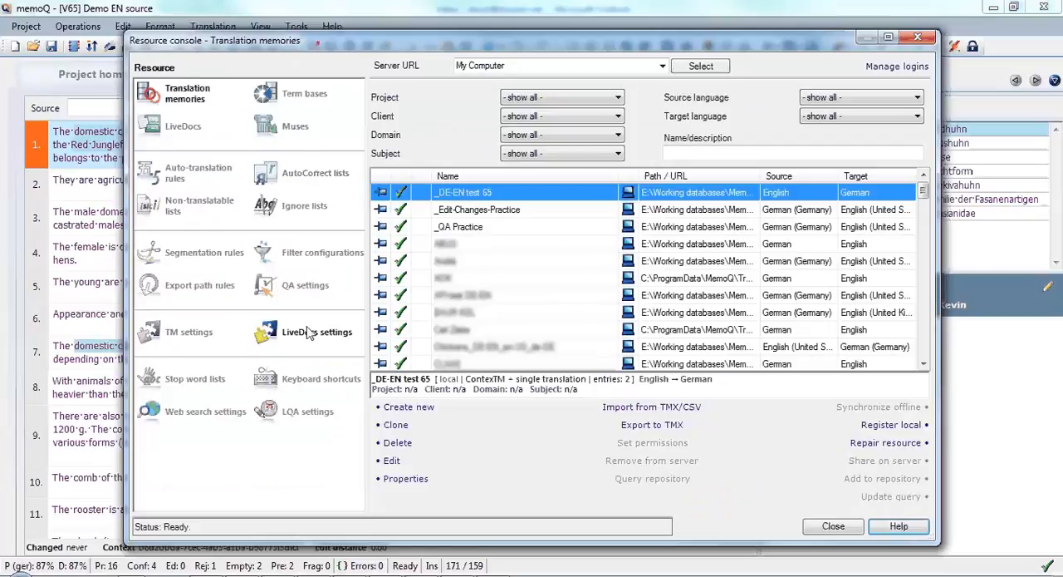
- Show the LiveDocs settings resources and attempt to edit the Default resource
click(317, 332)
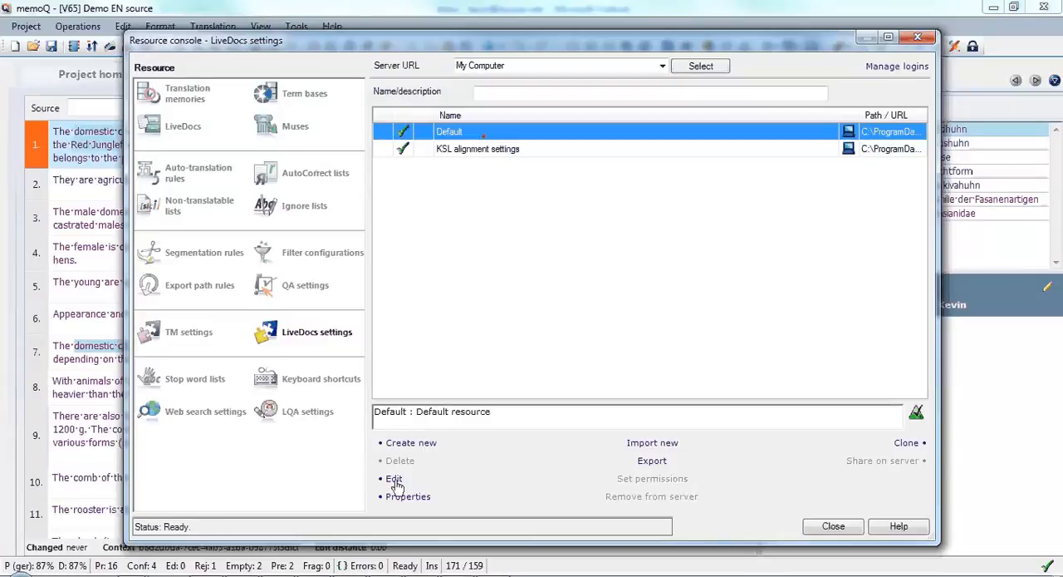
click(394, 478)
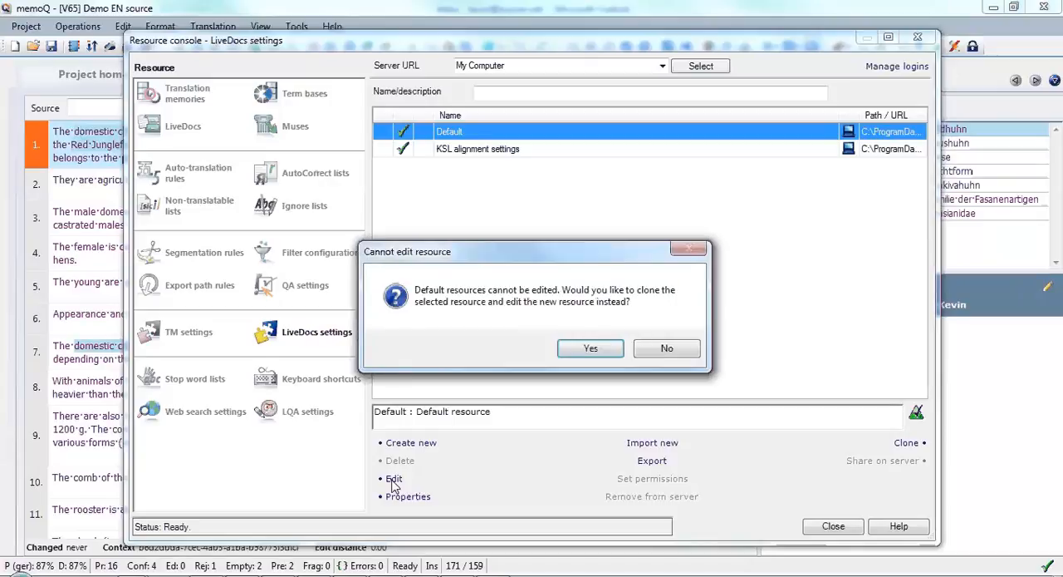
mouse_move(496, 382)
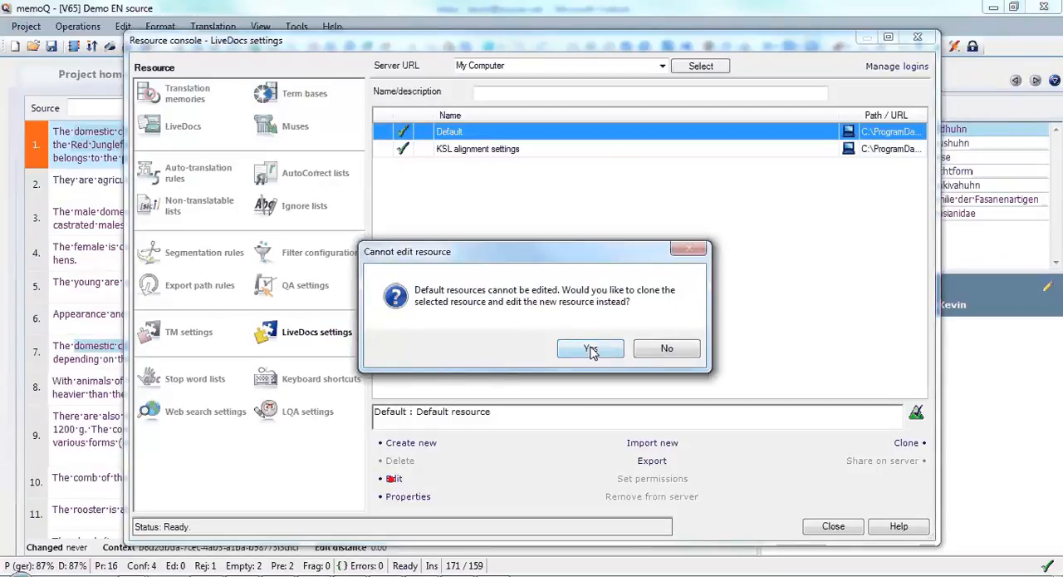
- Accept cloning Default and name the copy 'General LiveDocs Settings'
click(590, 348)
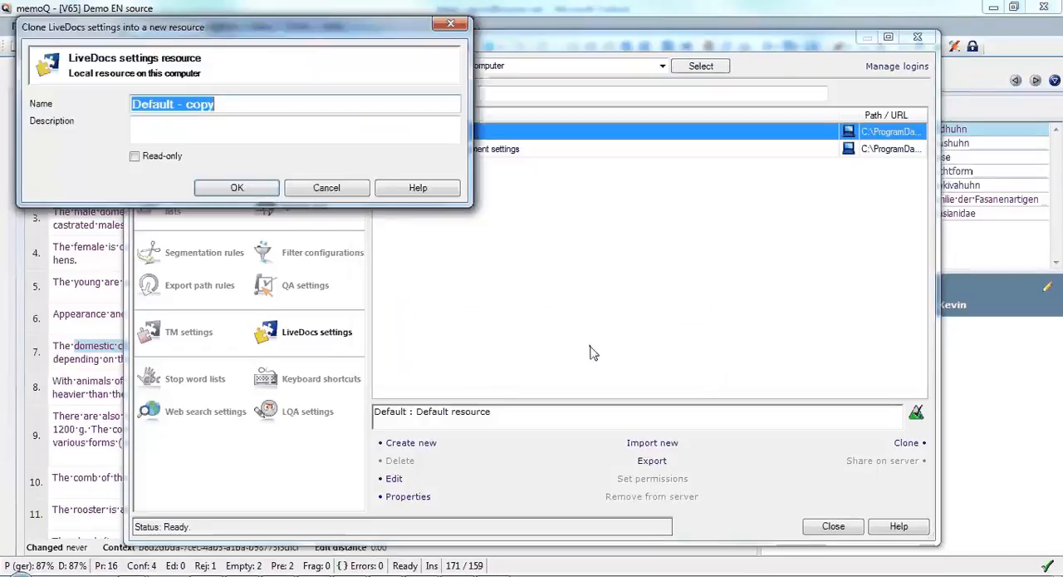
text(General LiveDocs Se)
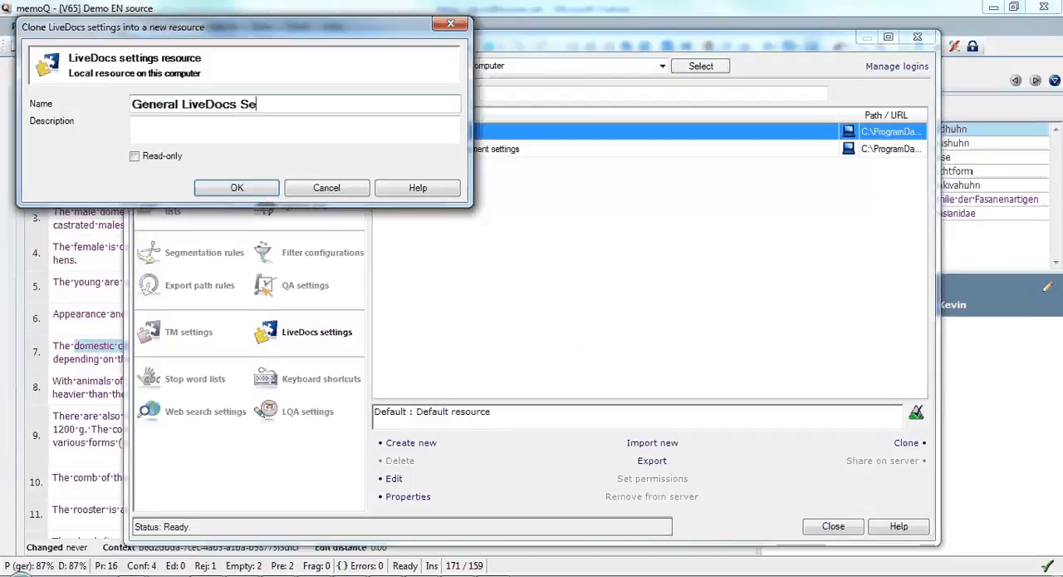
text(ttings)
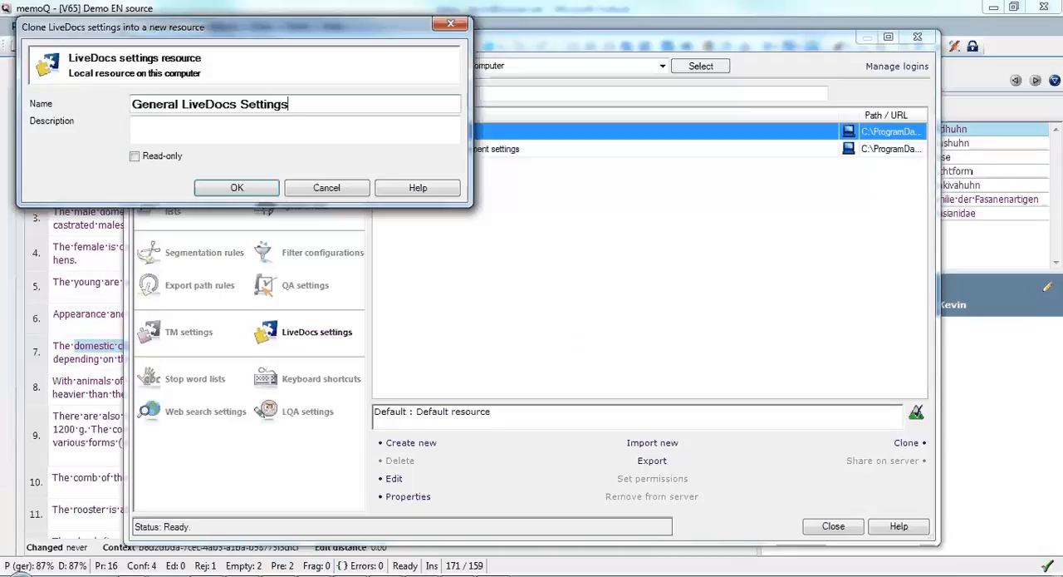
mouse_move(376, 261)
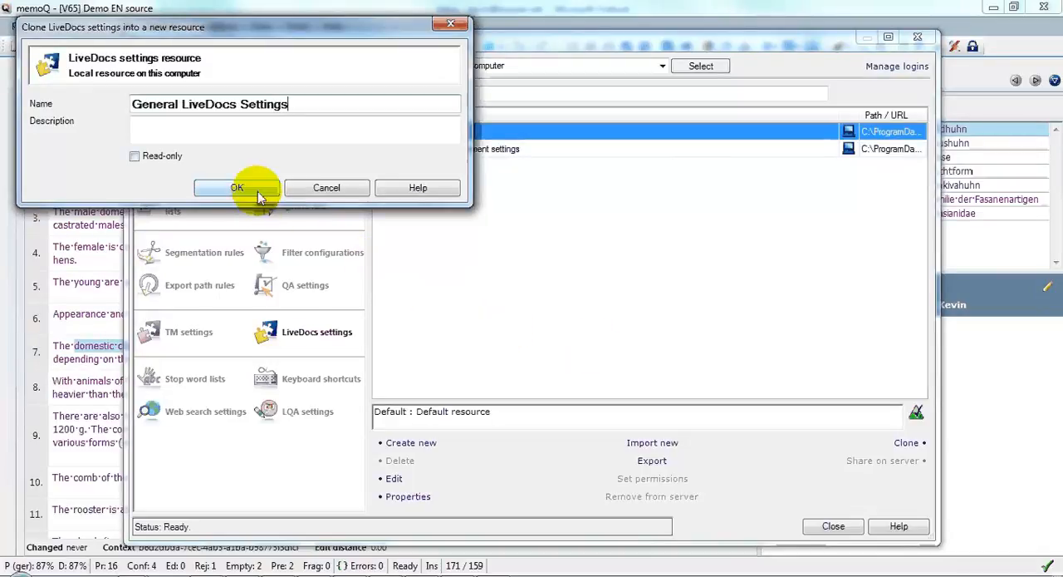
click(237, 187)
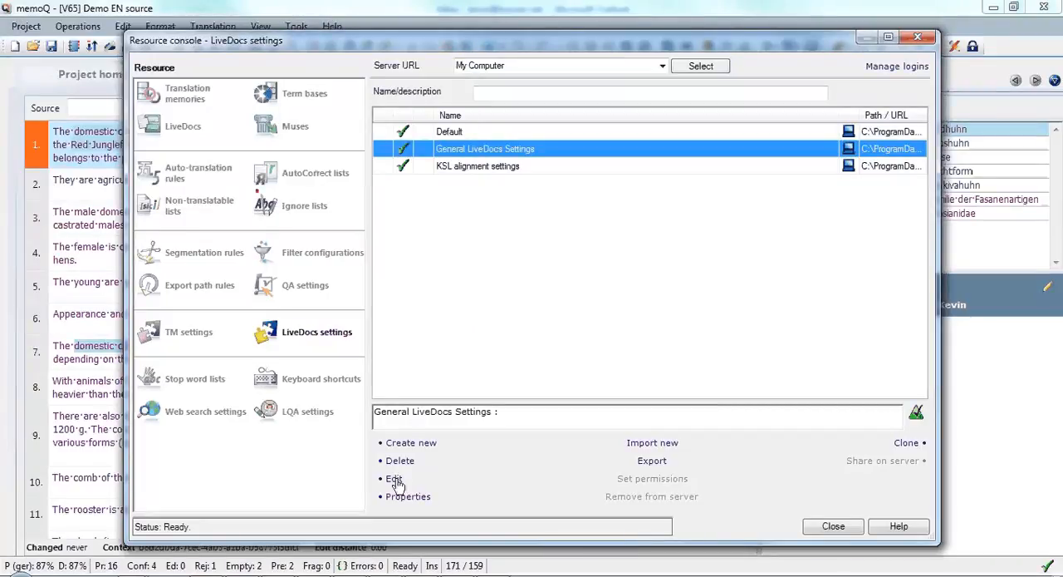
- Edit General LiveDocs Settings and enter 85 as the good match threshold
click(394, 478)
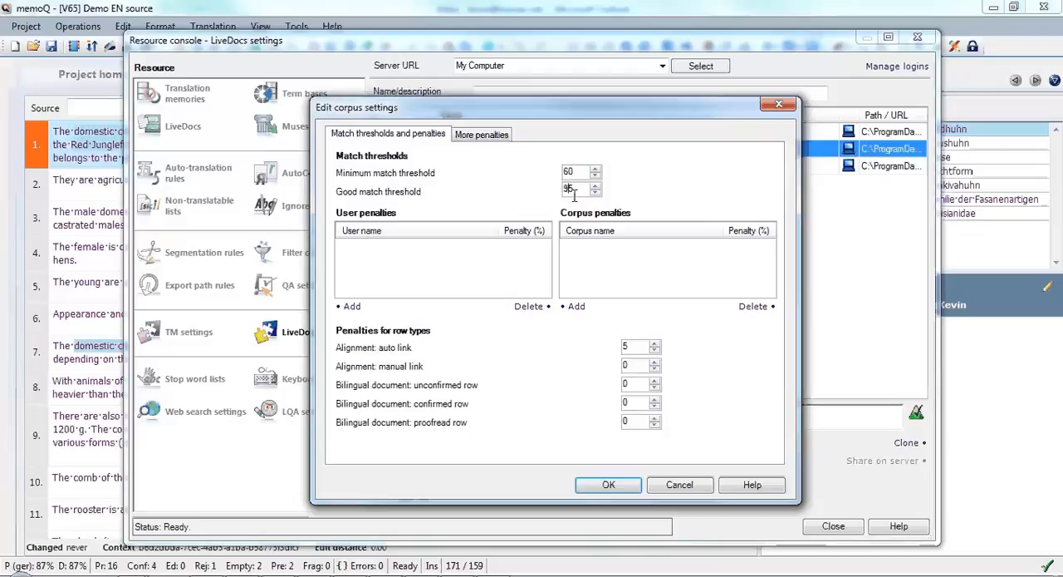
text(85)
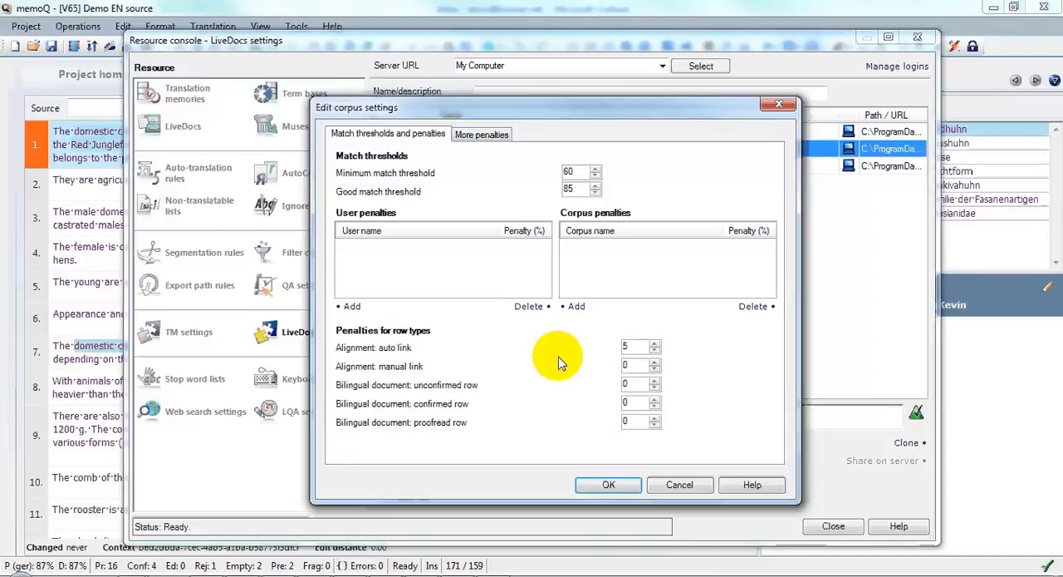
mouse_move(581, 365)
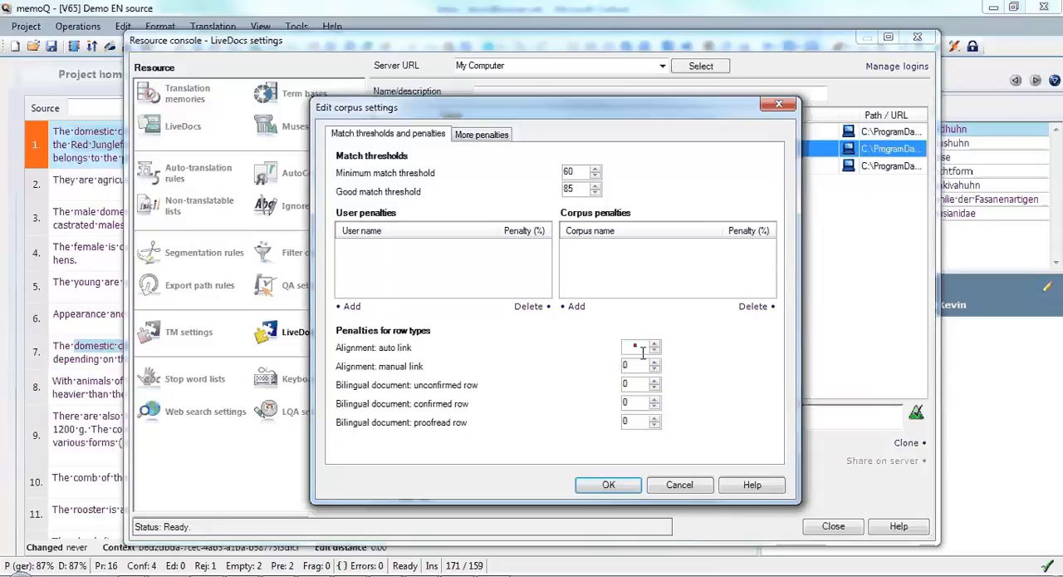
- Enter row-type penalties: 10 auto link, 5 manual link, 15 unconfirmed, 5 confirmed
text(10)
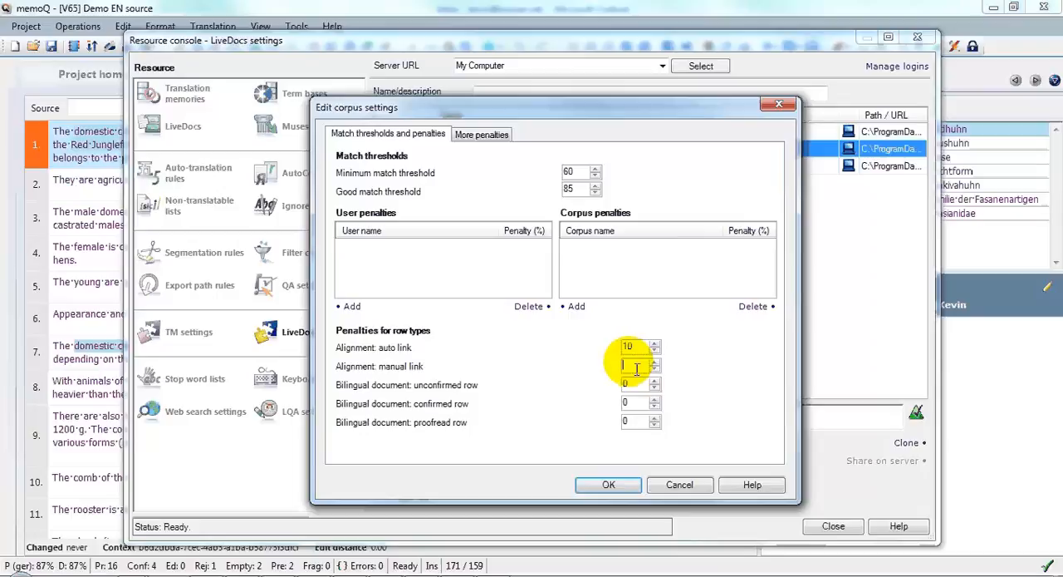
text(5)
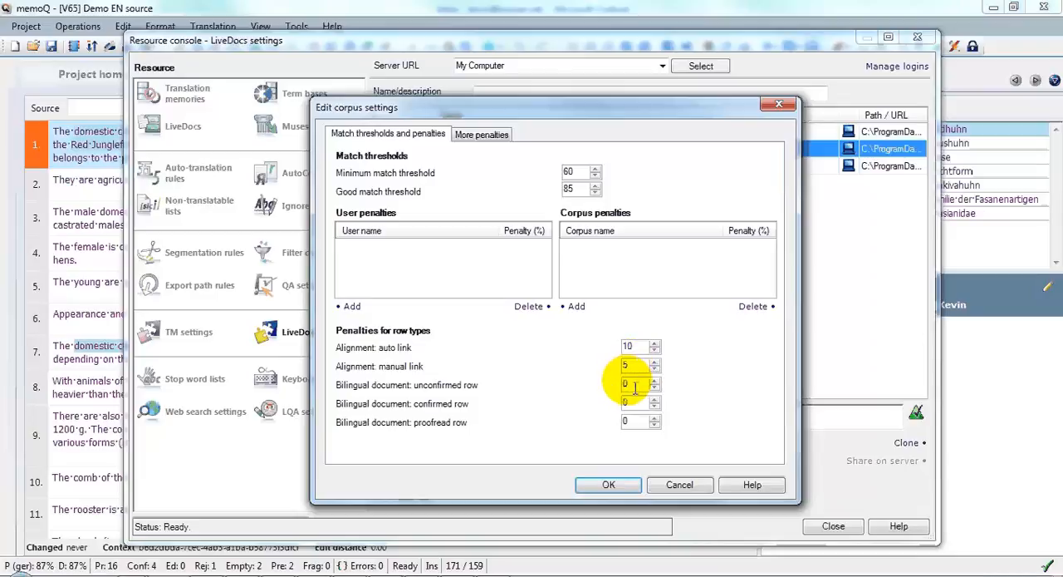
click(635, 384)
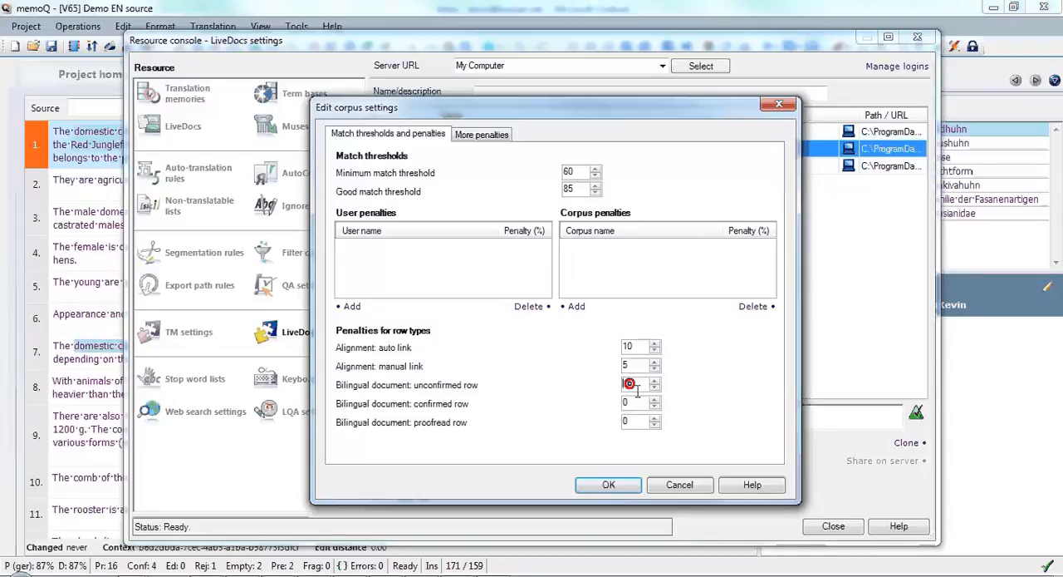
text(15)
click(642, 403)
text(5)
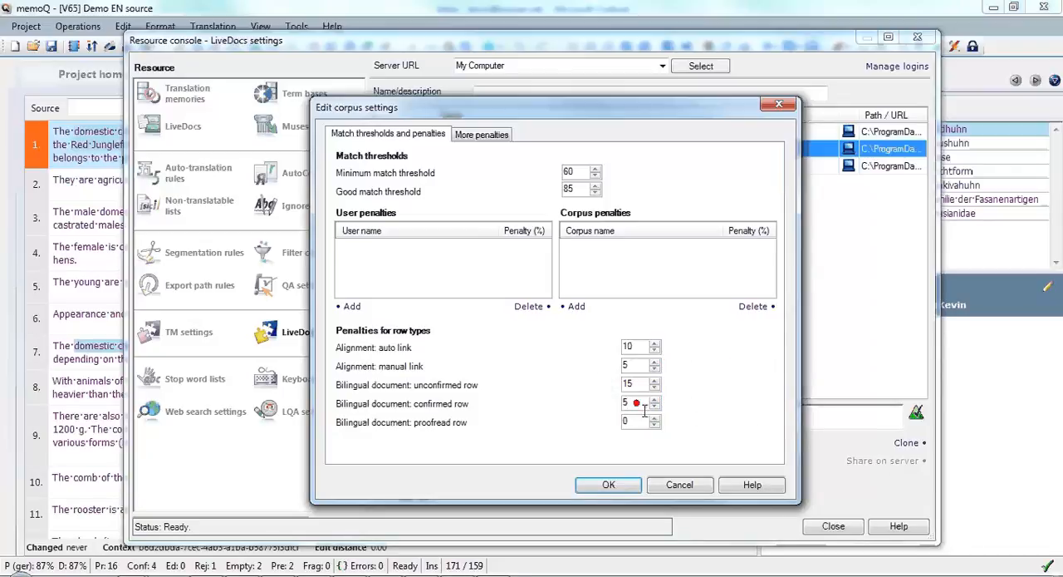
click(636, 403)
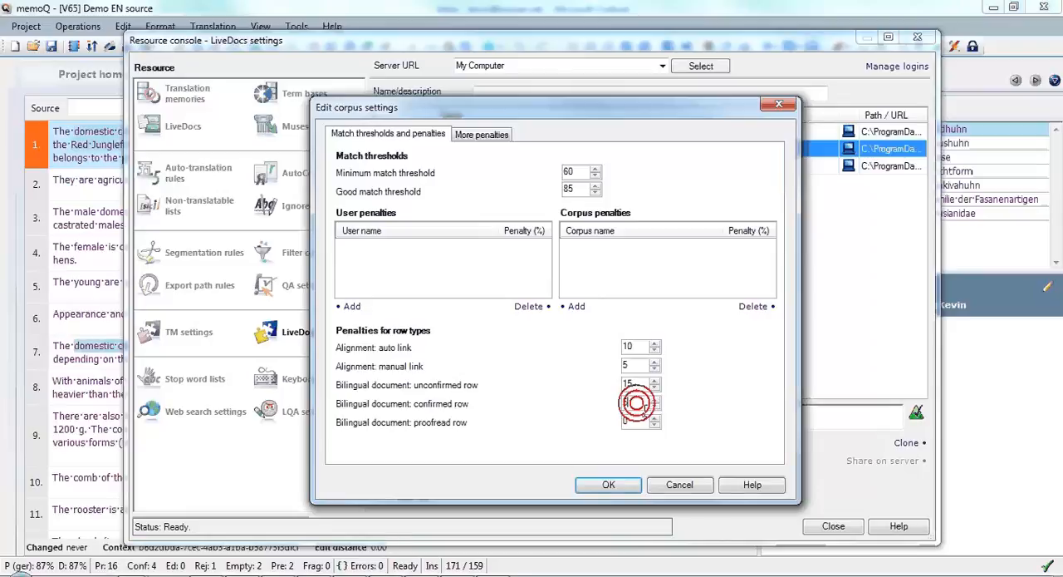
click(635, 403)
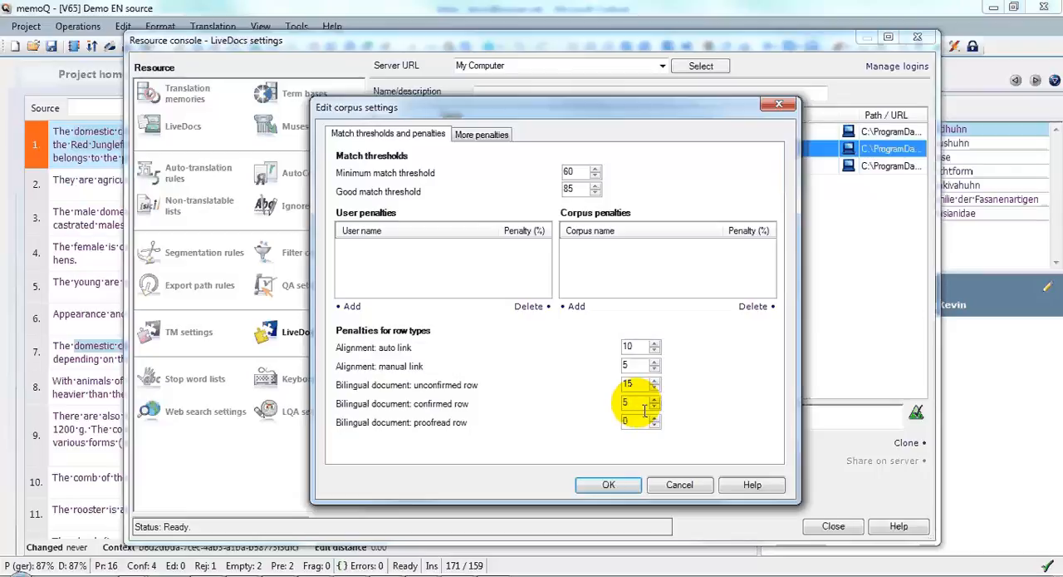
mouse_move(644, 408)
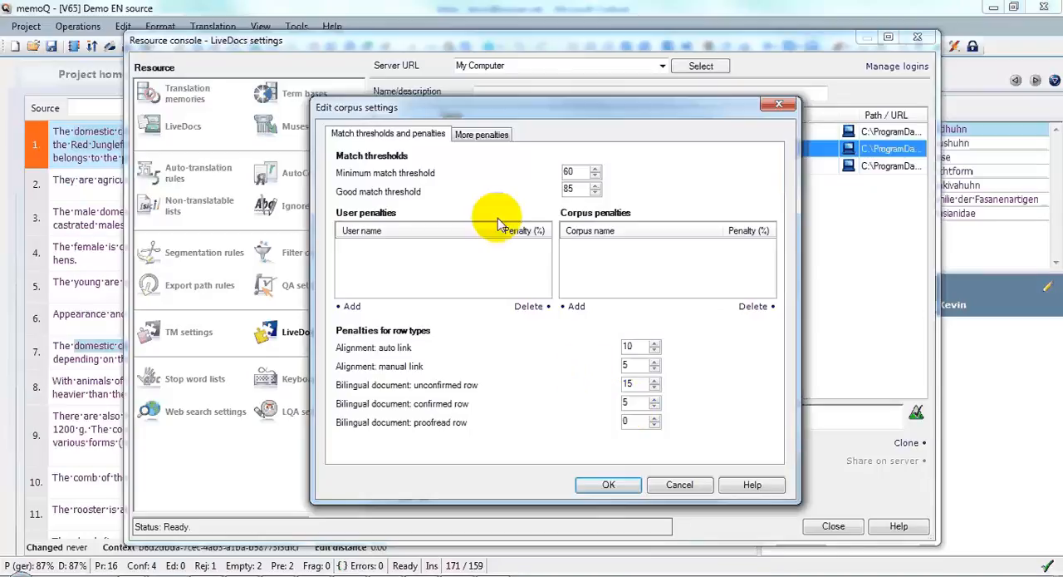
- Under More penalties, set unfinished alignment and target sub-language penalties to 5, then save
click(481, 134)
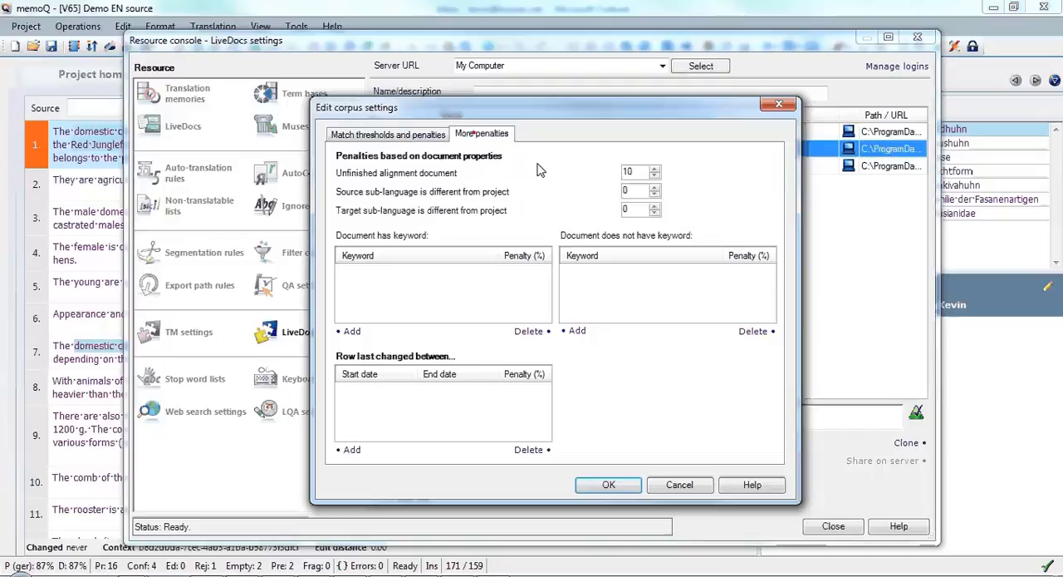
mouse_move(605, 183)
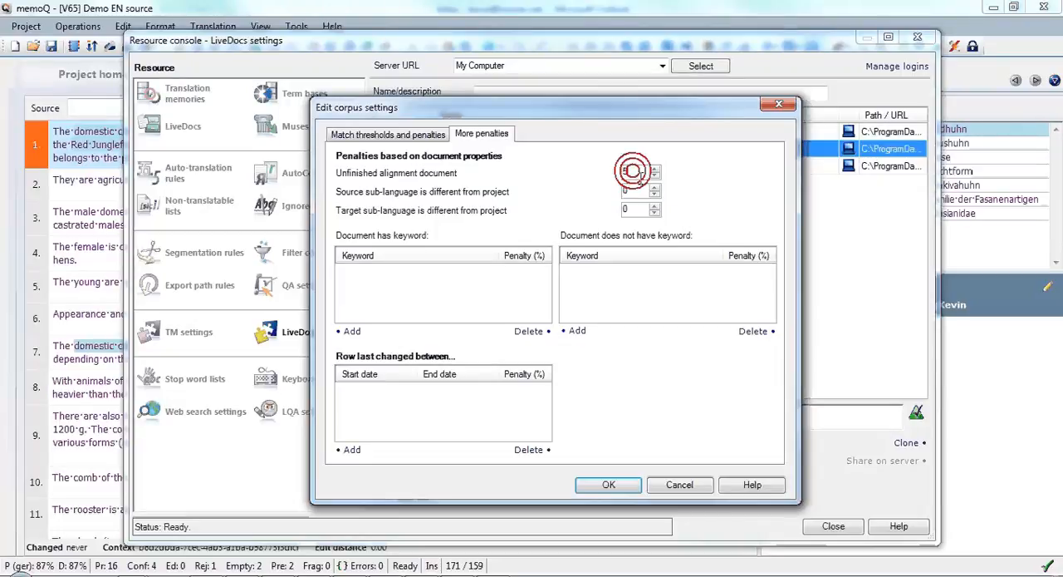
click(655, 170)
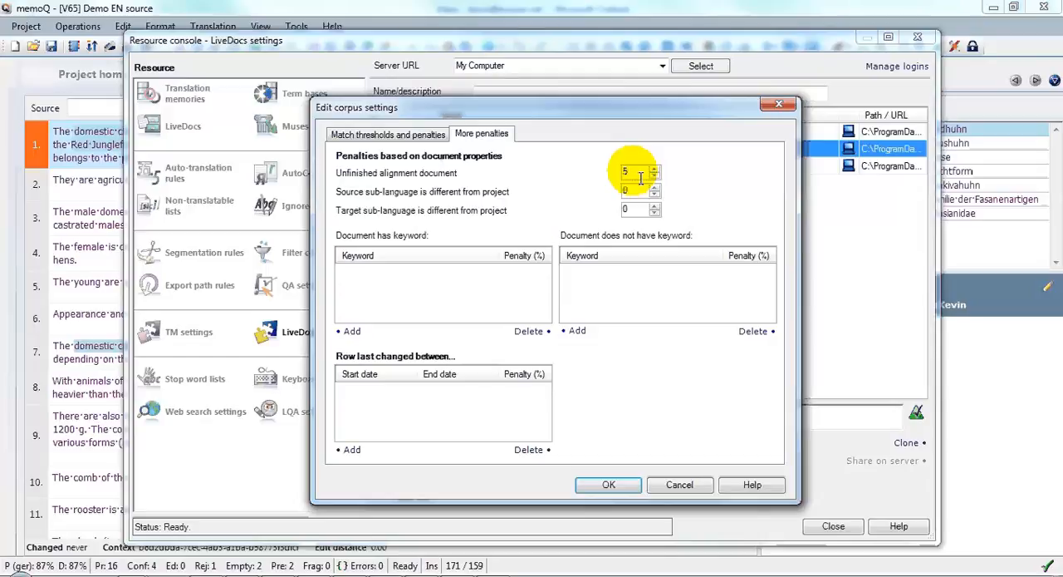
click(626, 172)
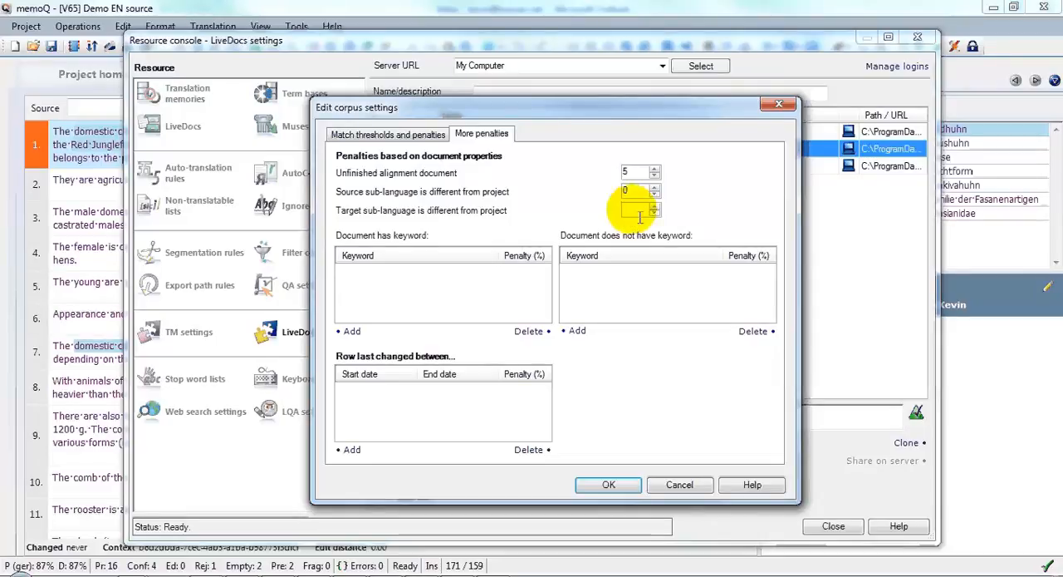
click(654, 206)
text(5)
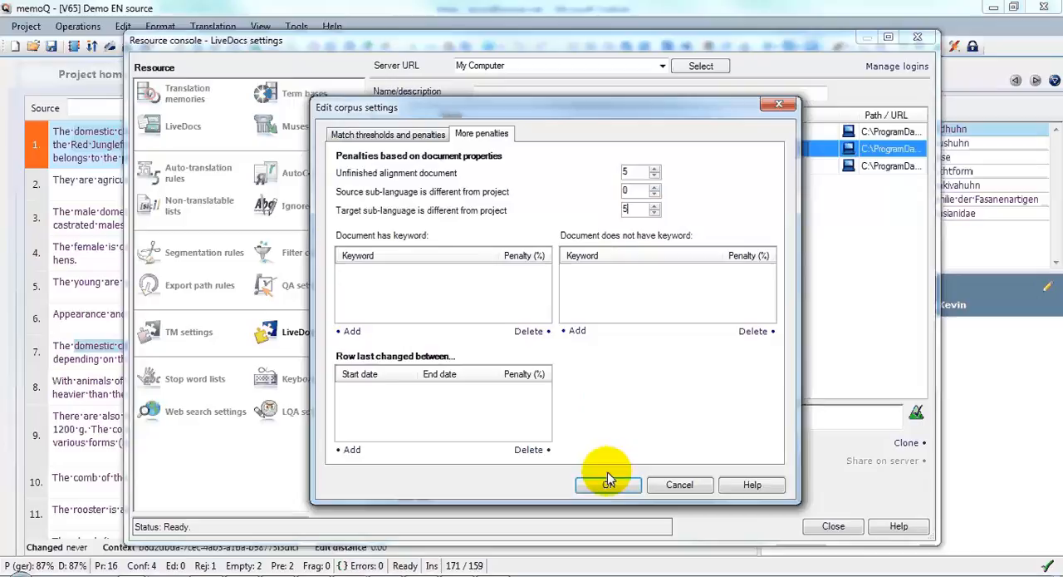
click(607, 485)
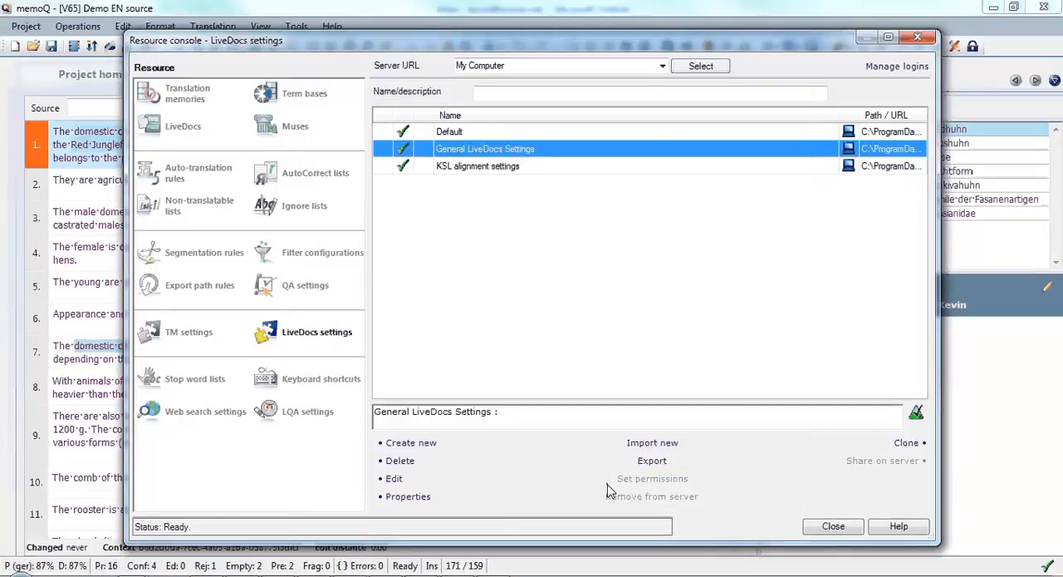
mouse_move(611, 486)
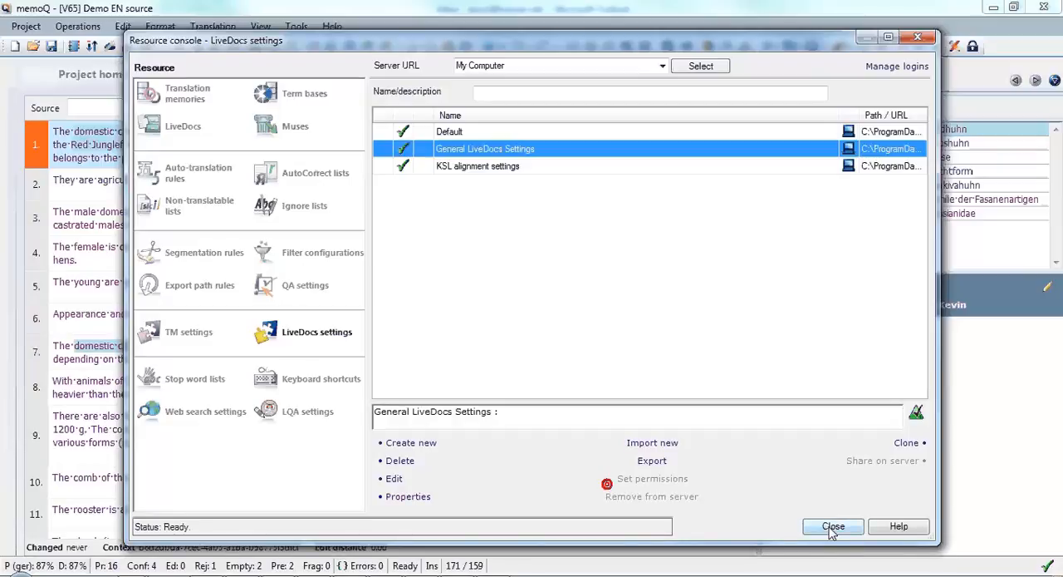
- Close the Resource console to return to the Domestic chickens document
click(832, 526)
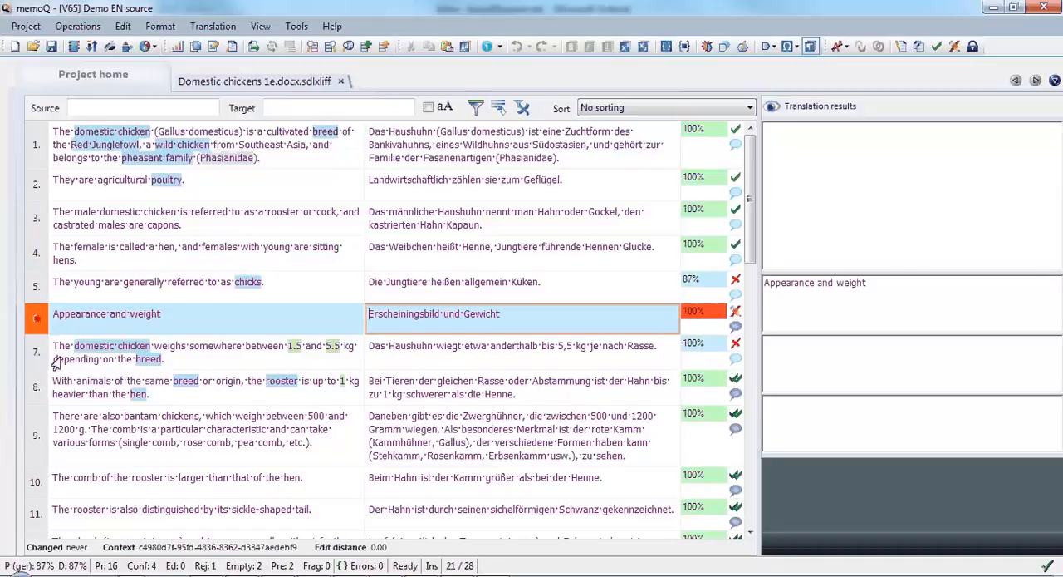
- Select segment 8 to see term matches for breed, rooster and hen, then scroll down
click(208, 351)
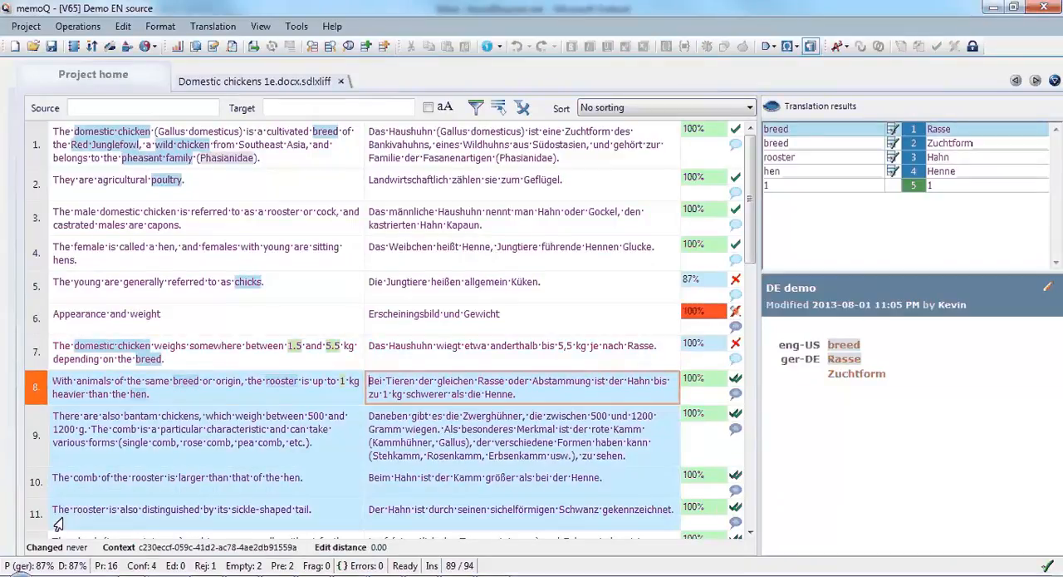
mouse_move(746, 496)
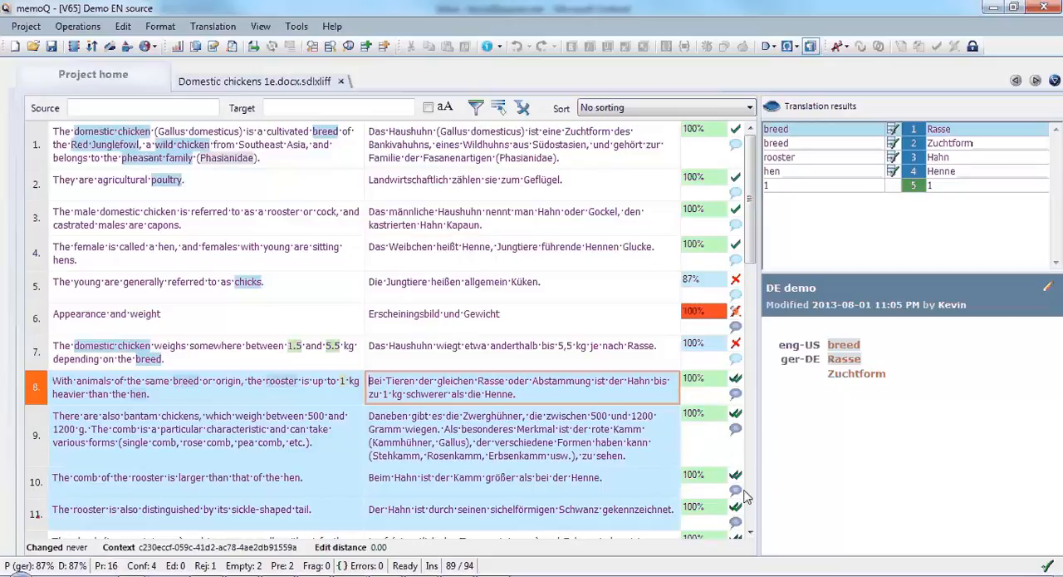
scroll(down, 3)
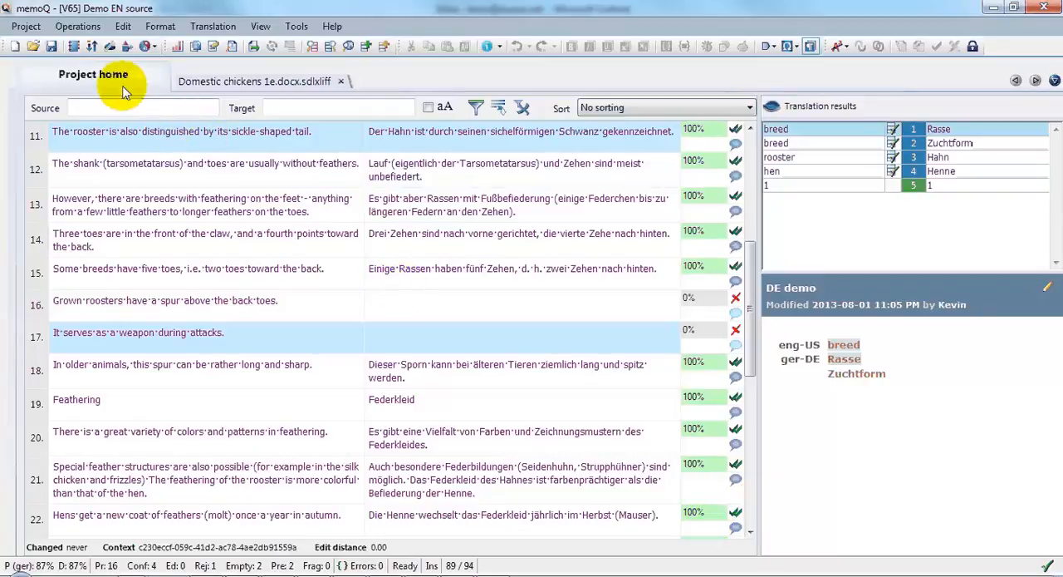
- Go to the Project home Translations list
click(93, 74)
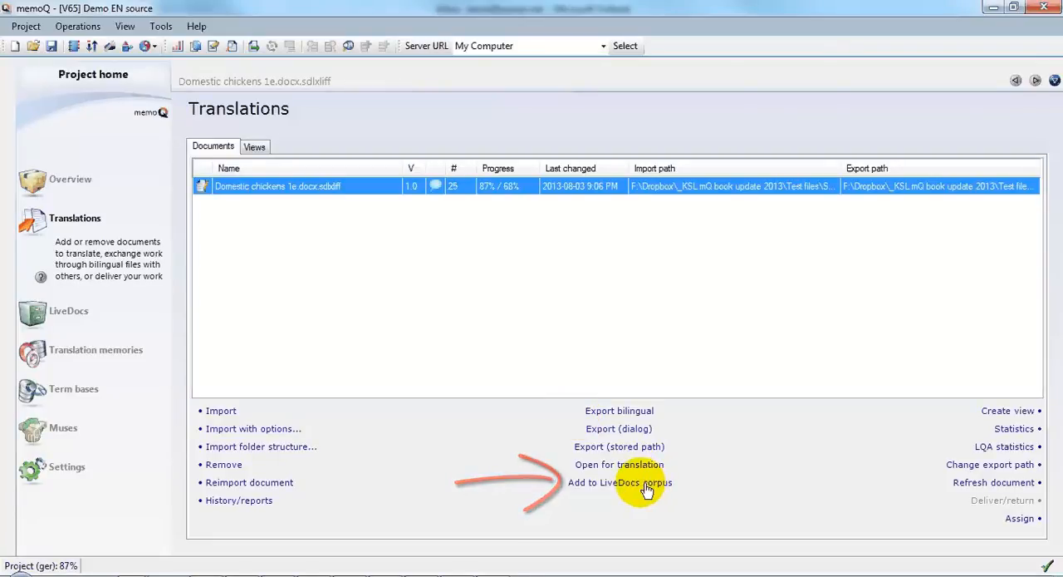
- Add the Domestic chickens document to the Poultry LiveDocs corpus with keyword 'temporary'
click(620, 482)
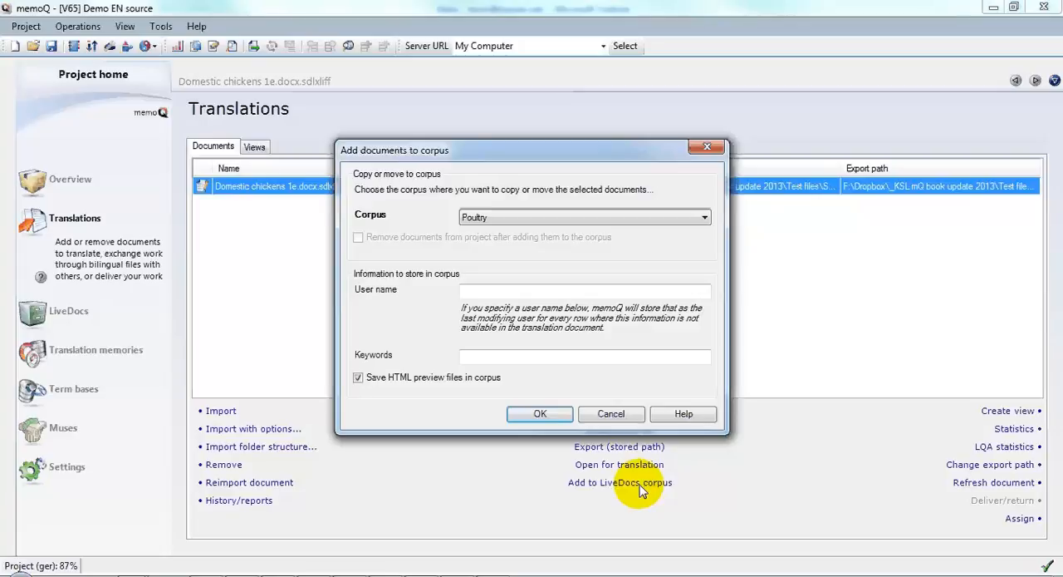
mouse_move(611, 414)
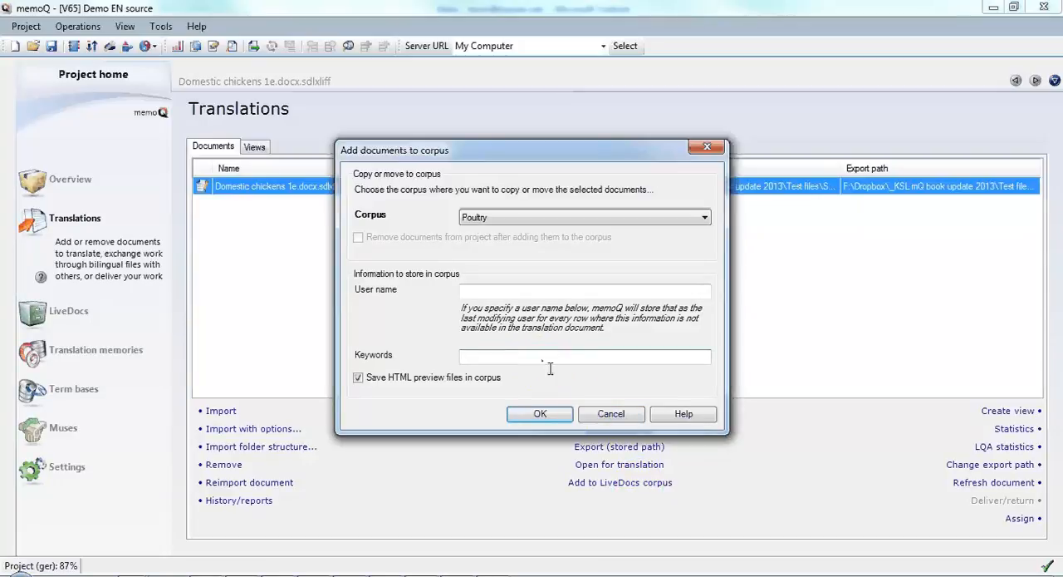
text(temporary)
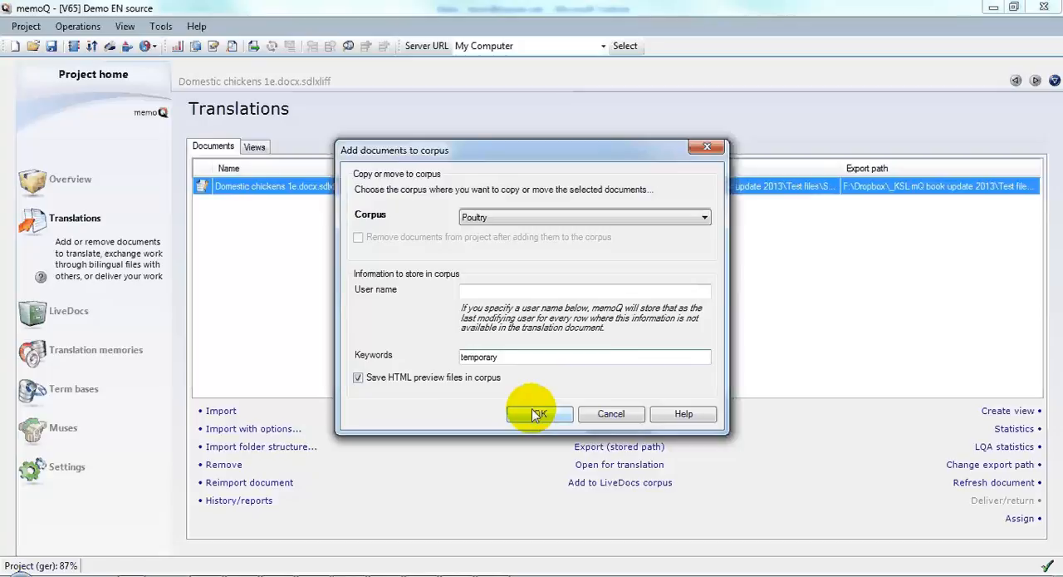
click(539, 413)
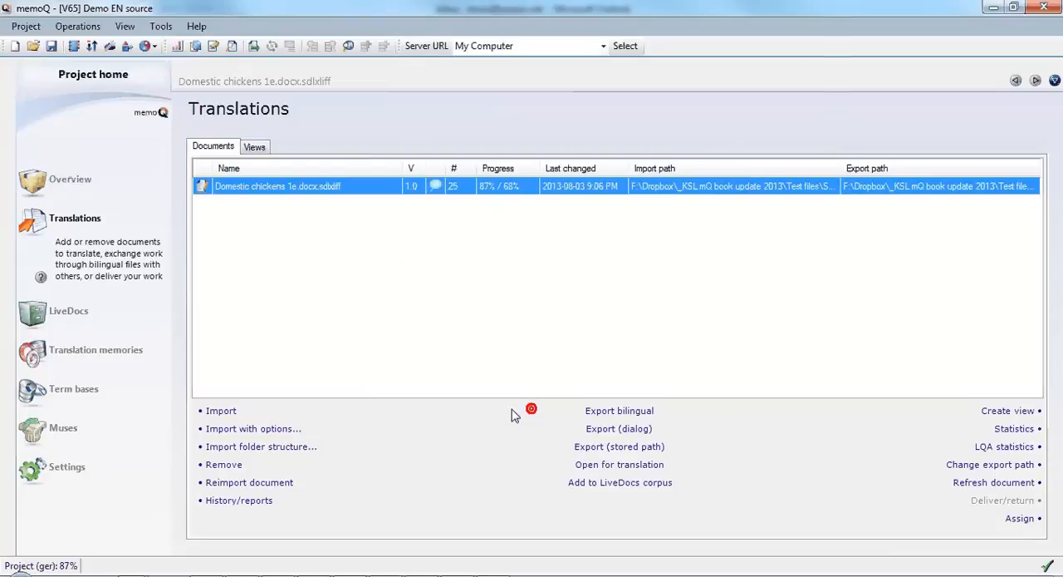
mouse_move(209, 359)
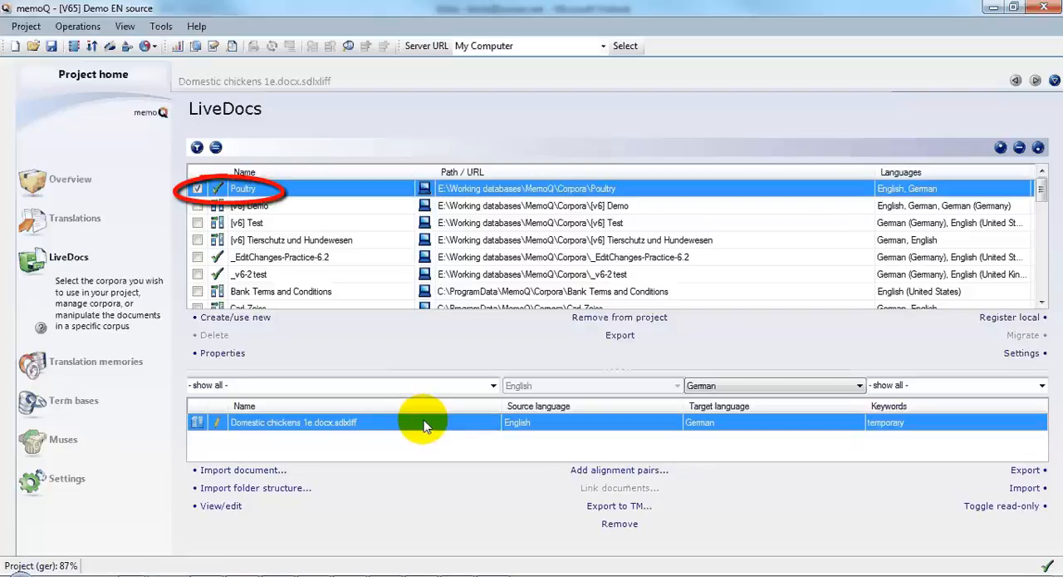
mouse_move(935, 353)
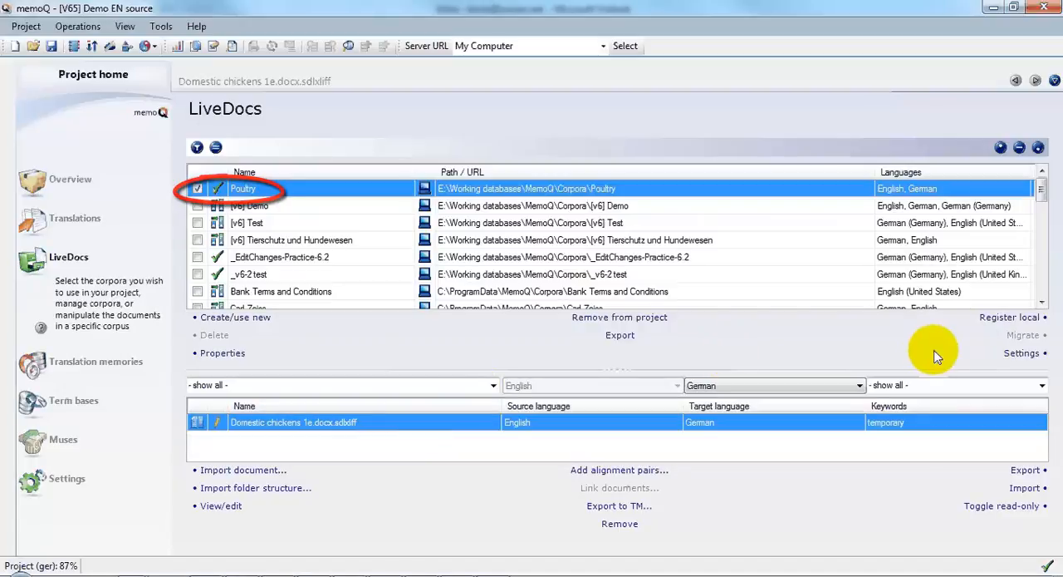
- Switch the Poultry corpus to General LiveDocs Settings in Select Corpus Settings
click(1022, 352)
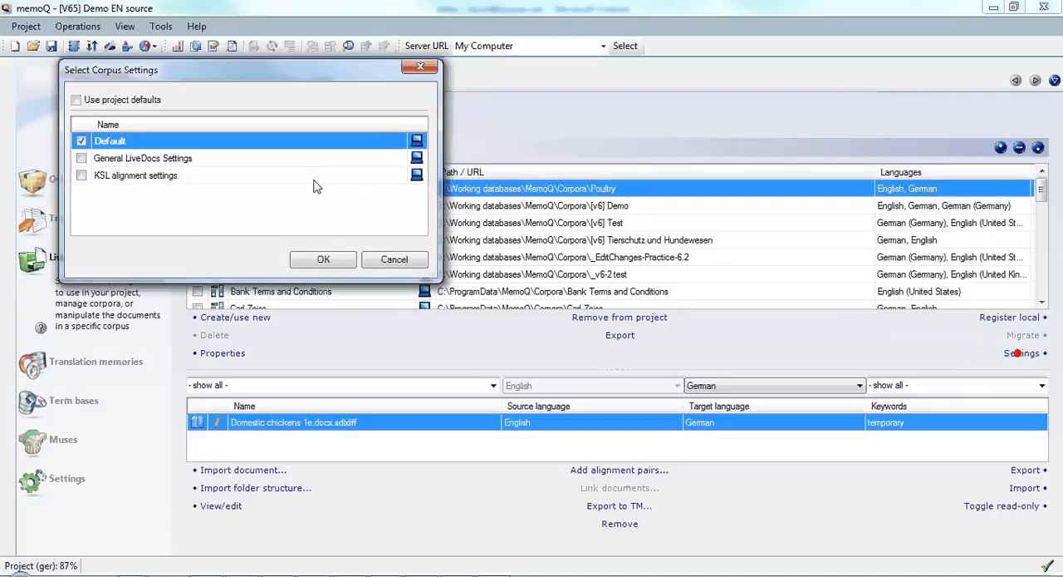
mouse_move(81, 158)
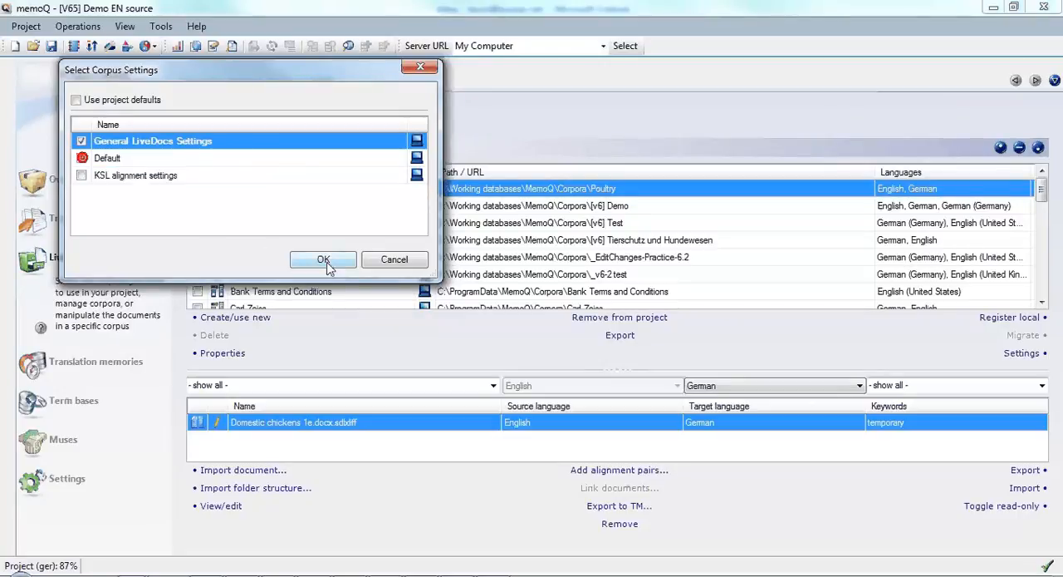
click(323, 259)
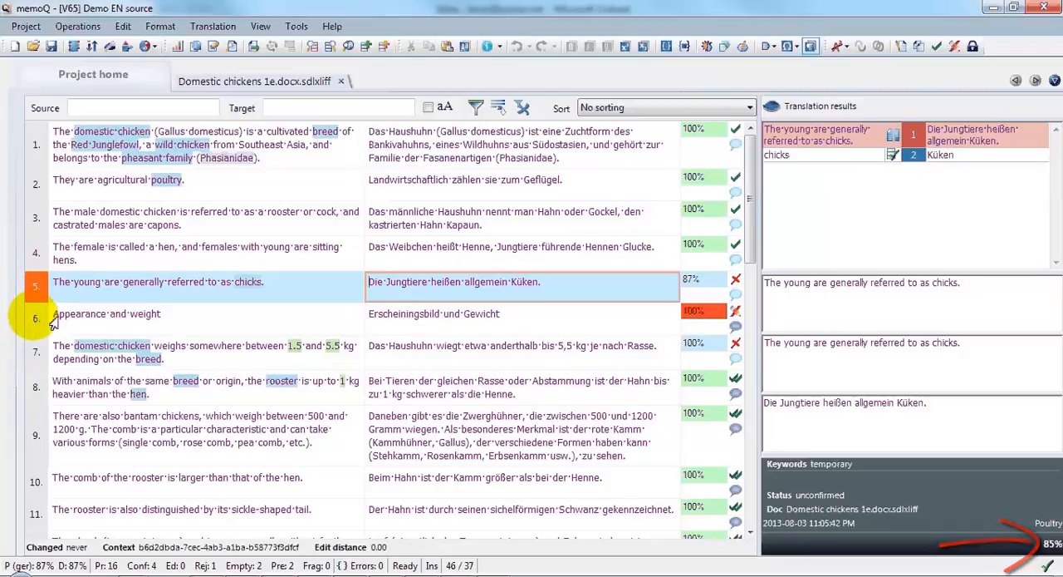
- Inspect Poultry LiveDocs match scores for segments 5, 7 and 10 (chicks, weight, comb)
click(106, 313)
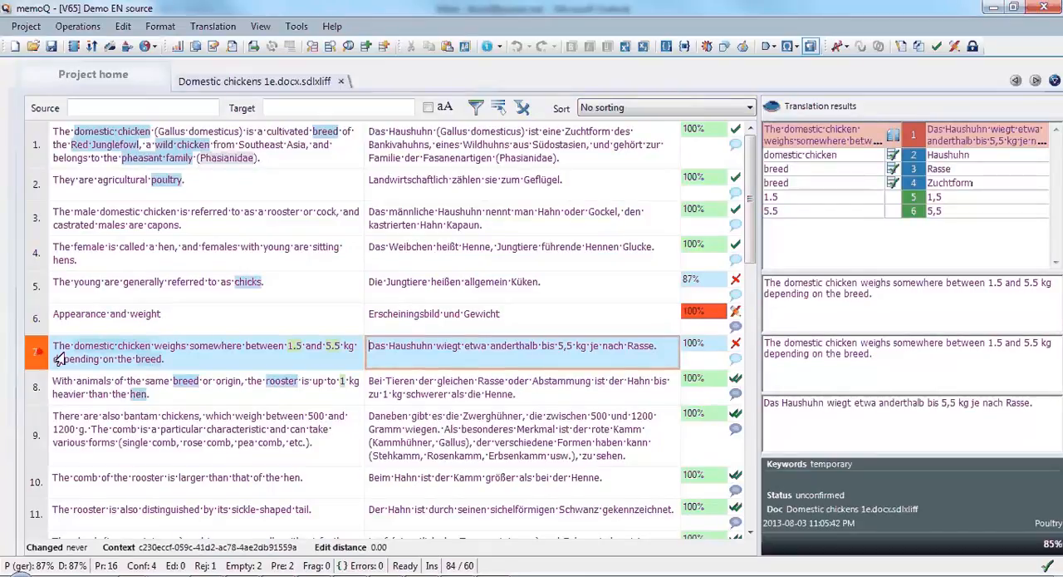
click(37, 352)
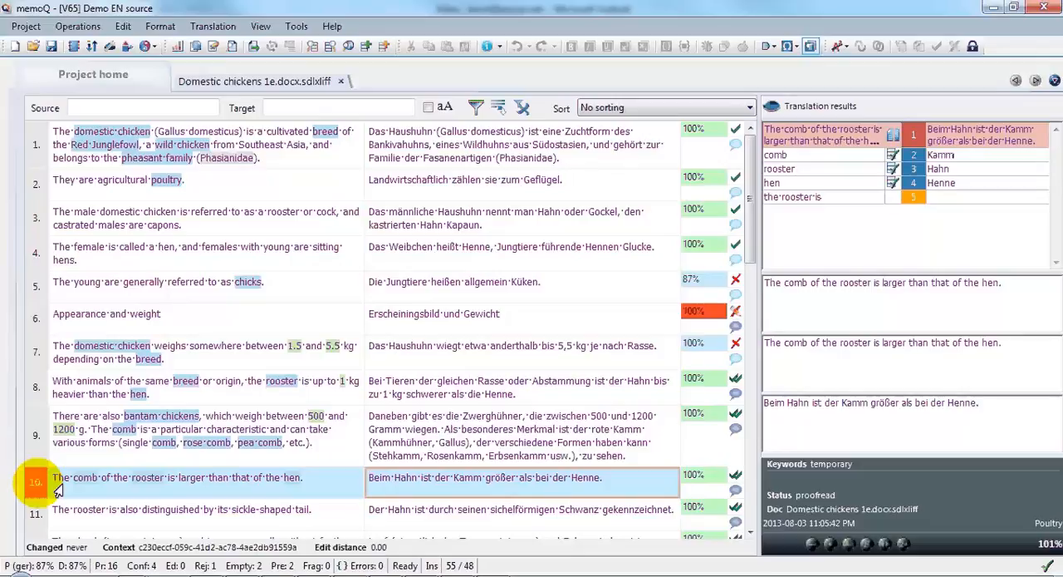
click(372, 477)
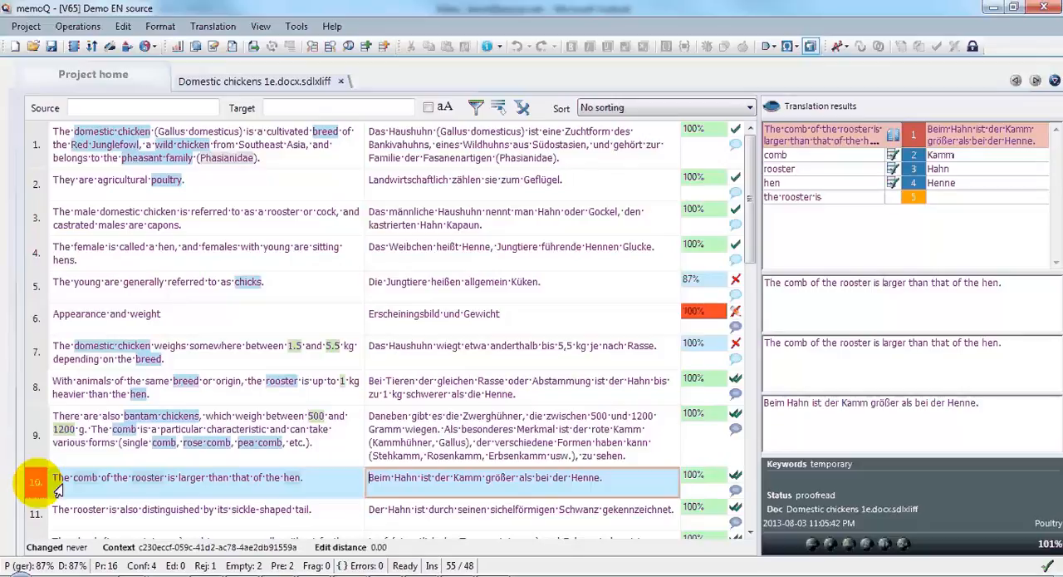